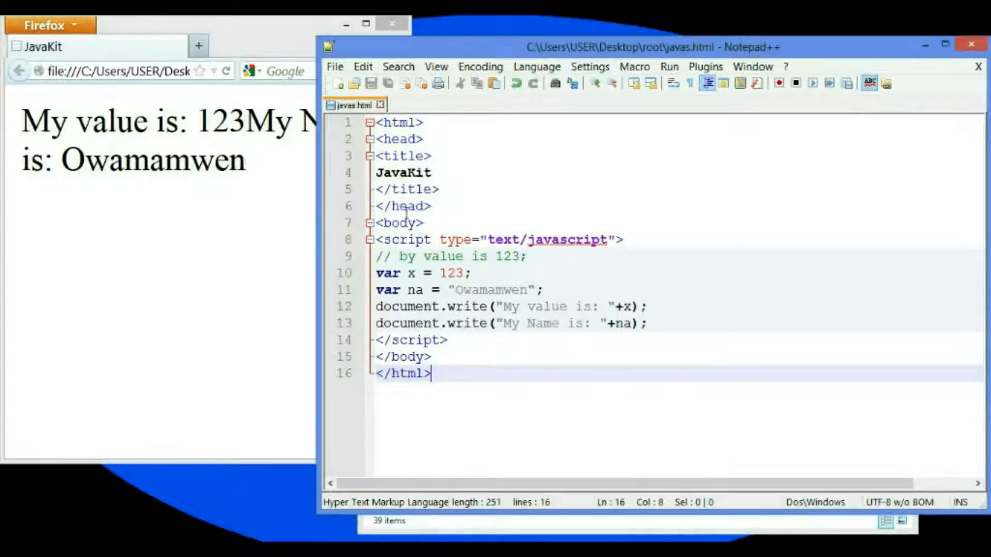
Type document.write('<br>'); on a new line between the value and name write lines.
{"action": "left_click", "coordinate": [334, 67]}
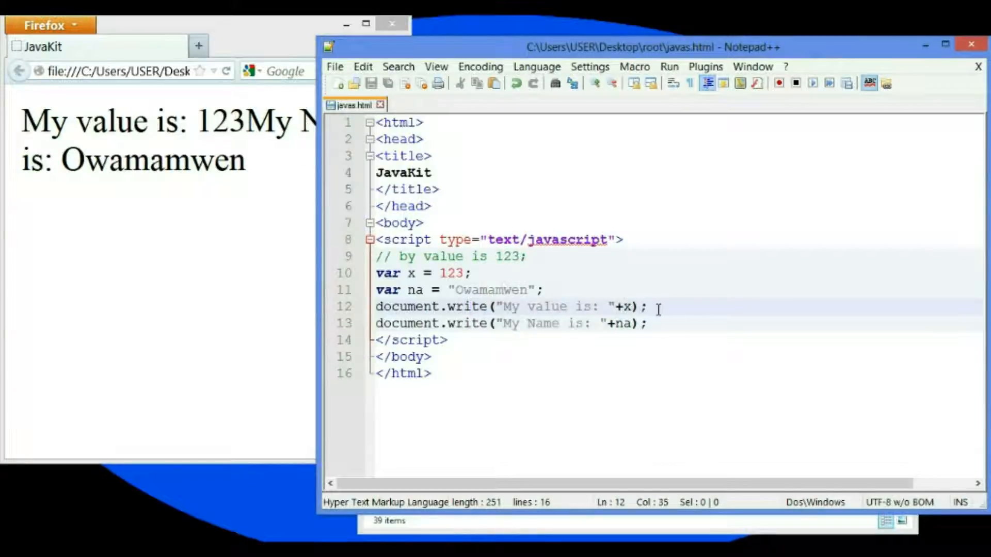
{"action": "type", "text": "d"}
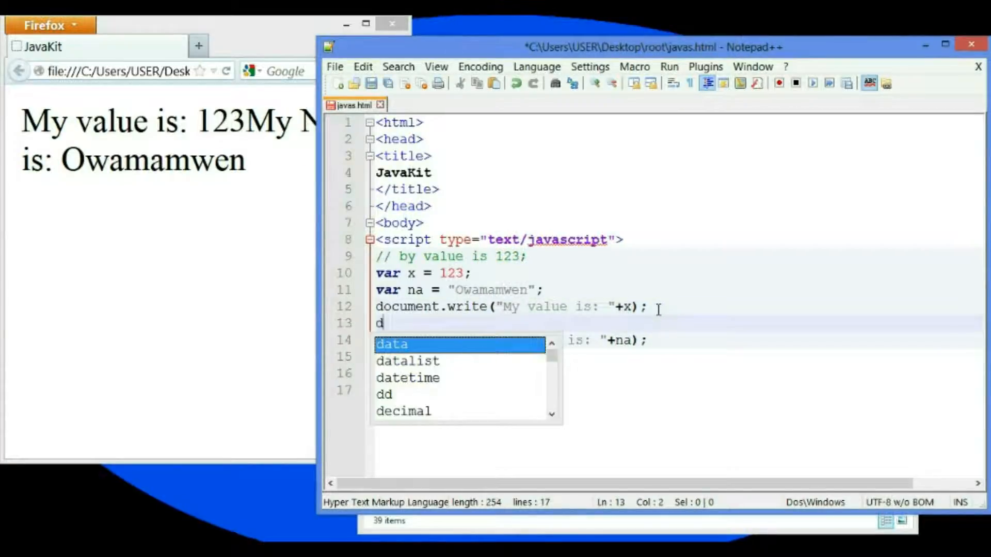
{"action": "type", "text": "ocument."}
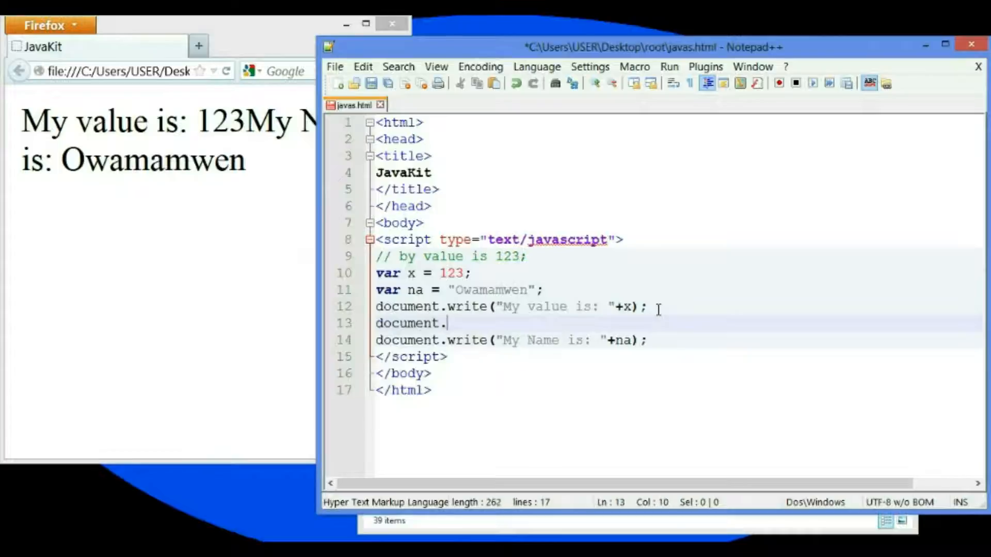
{"action": "type", "text": "w"}
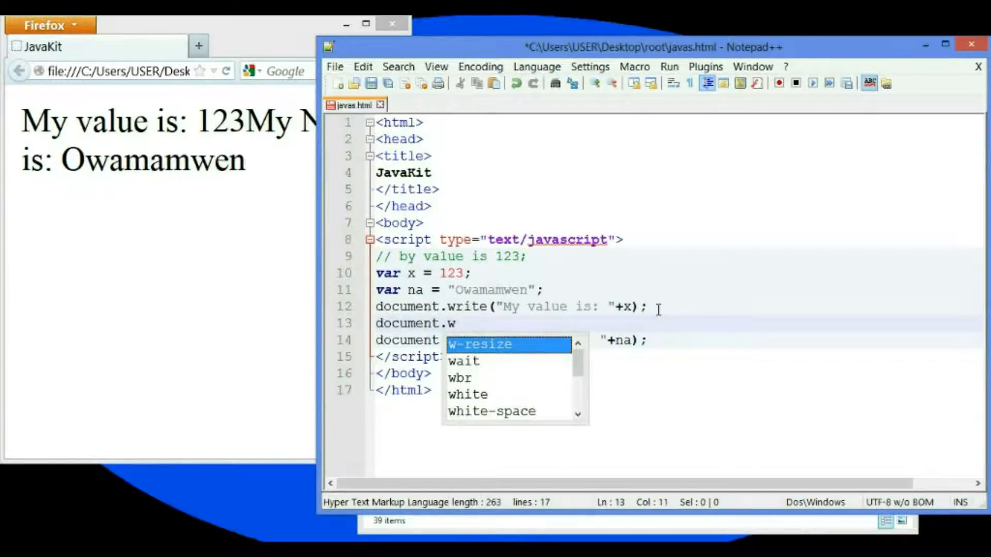
{"action": "type", "text": "rite"}
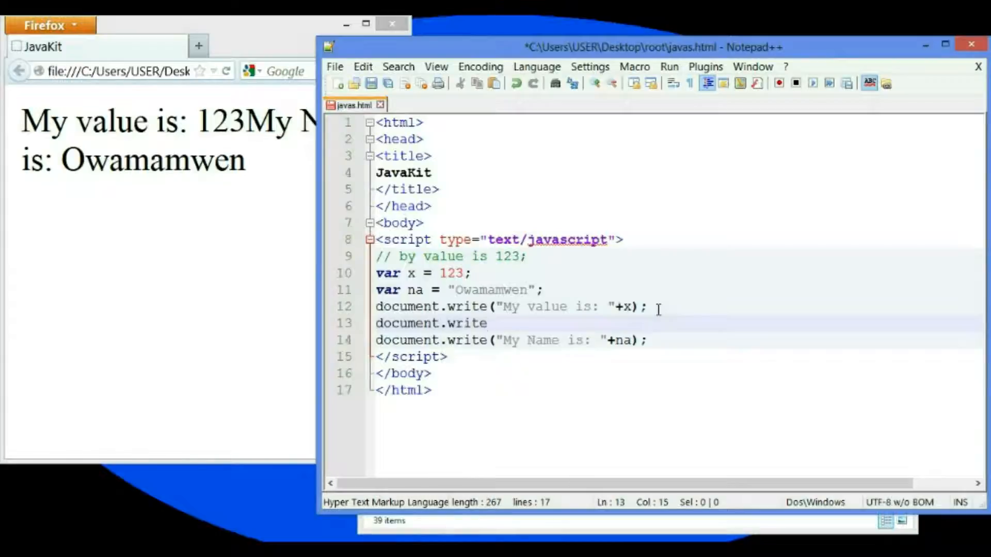
{"action": "type", "text": "("}
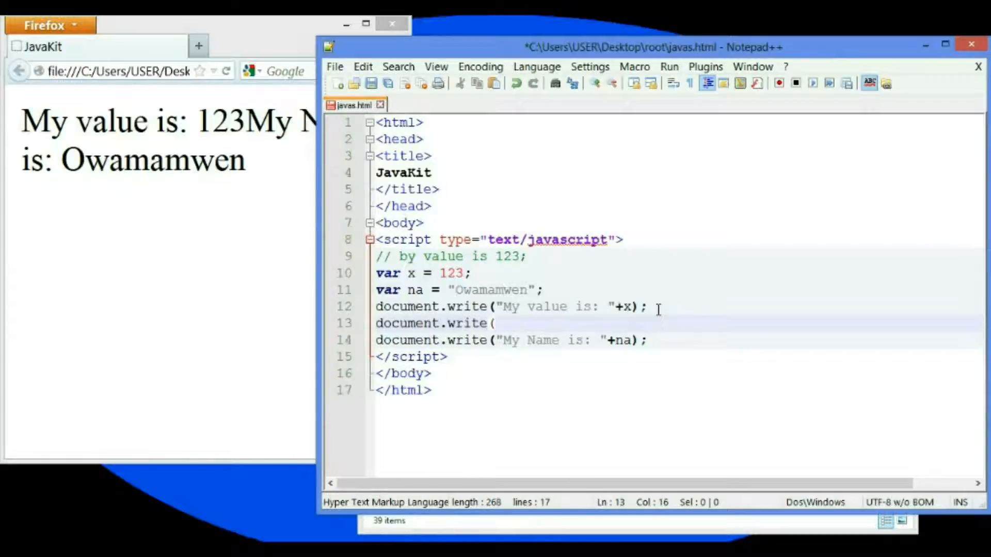
{"action": "type", "text": "f"}
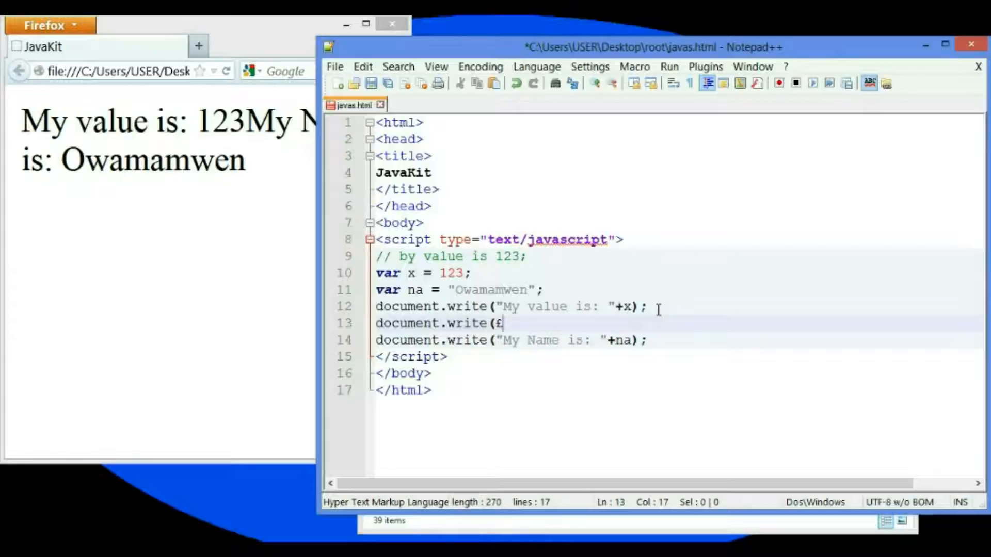
{"action": "type", "text": "\"\");"}
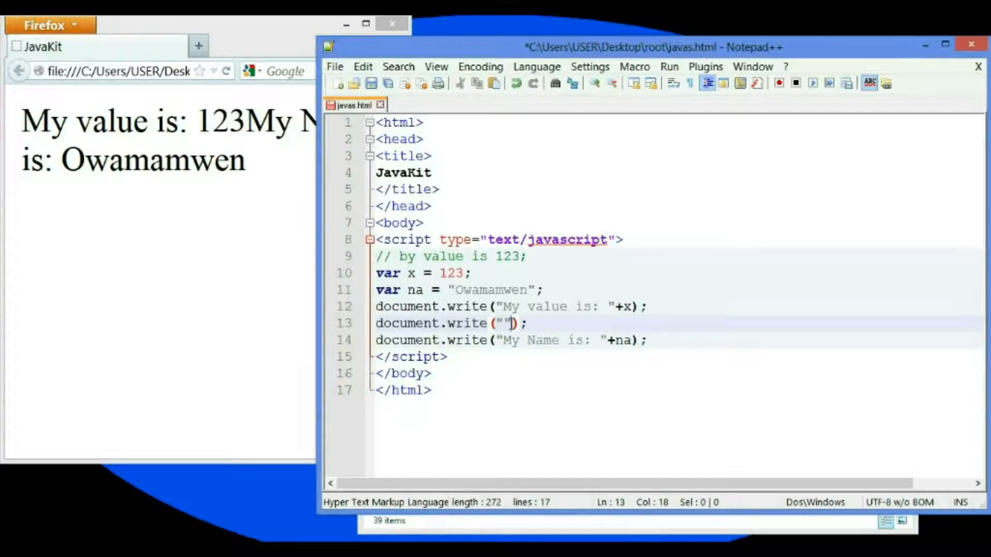
{"action": "key", "text": "BackSpace"}
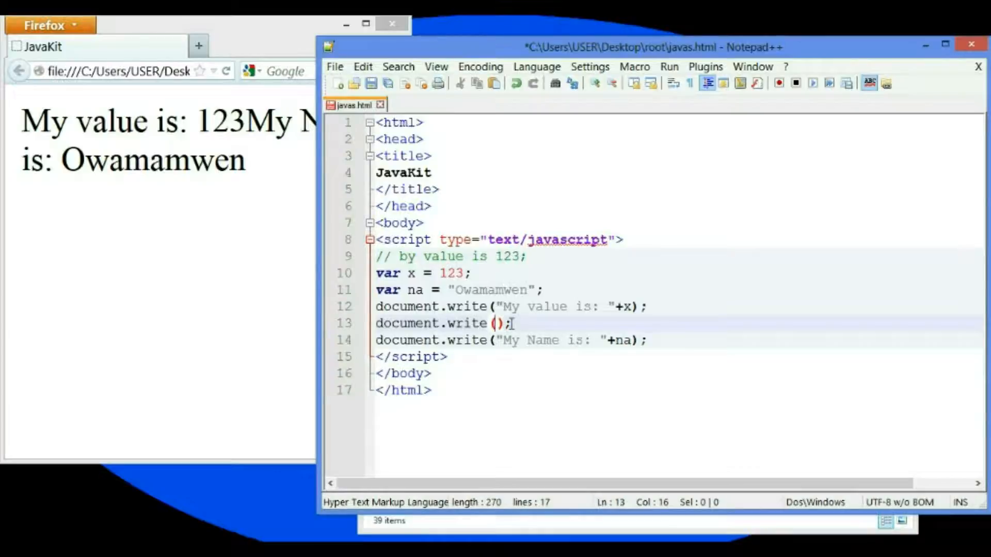
{"action": "type", "text": "\""}
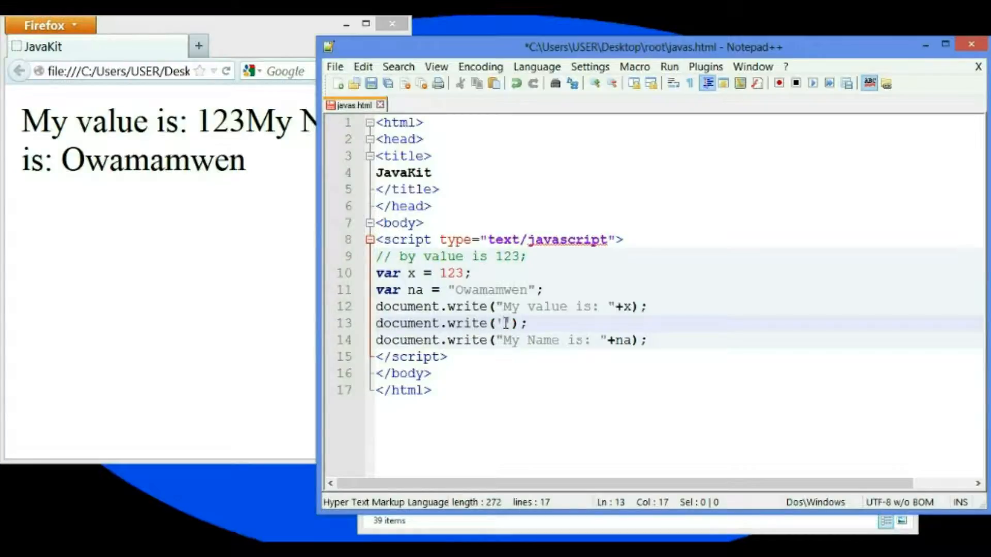
{"action": "type", "text": "br>"}
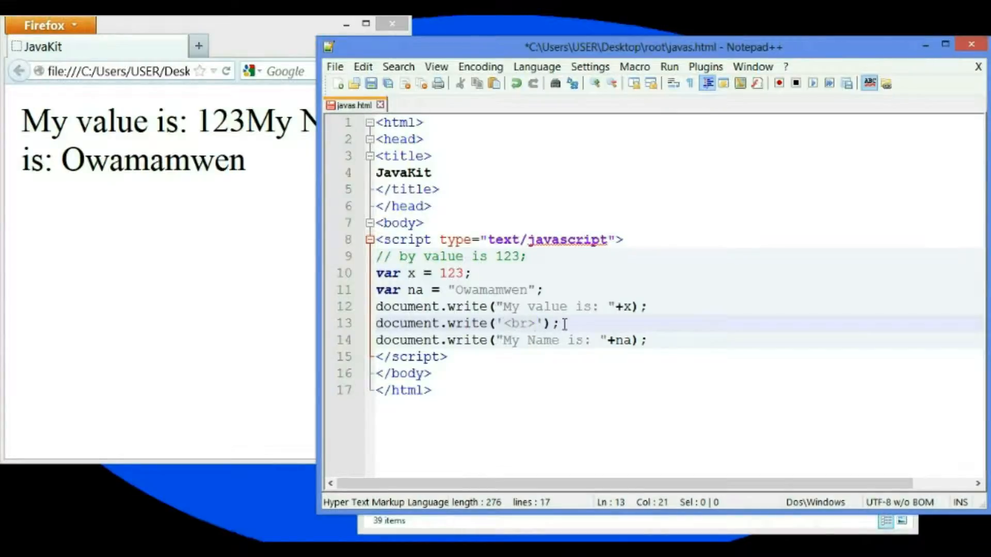
{"action": "triple_click", "coordinate": [442, 323]}
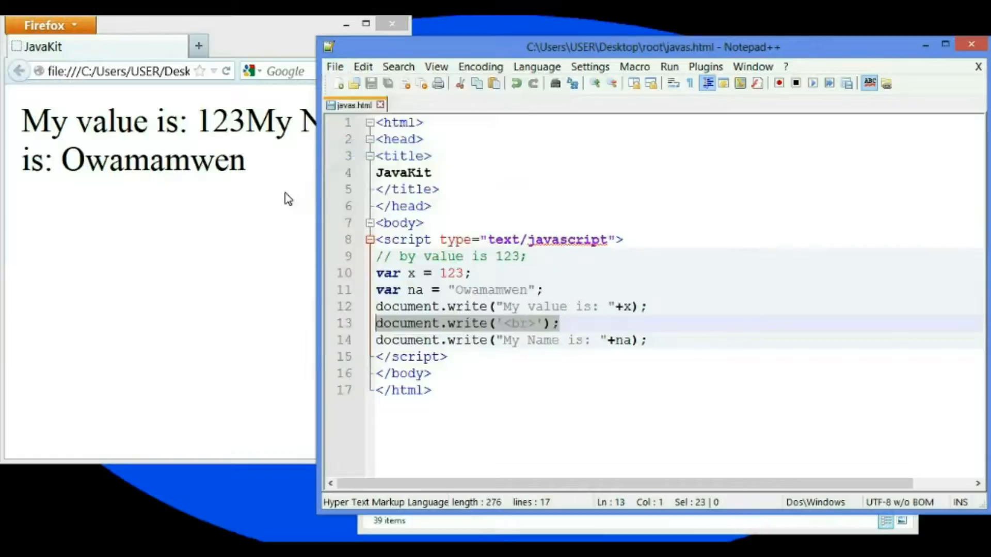
Switch to Firefox to check that value and name now show on separate lines.
{"action": "left_click", "coordinate": [226, 71]}
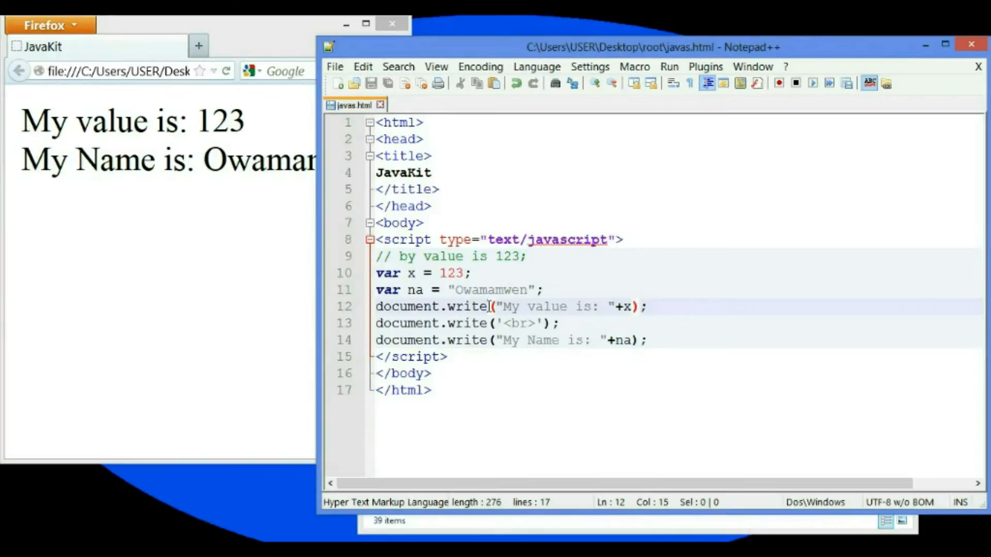
{"action": "mouse_move", "coordinate": [528, 340]}
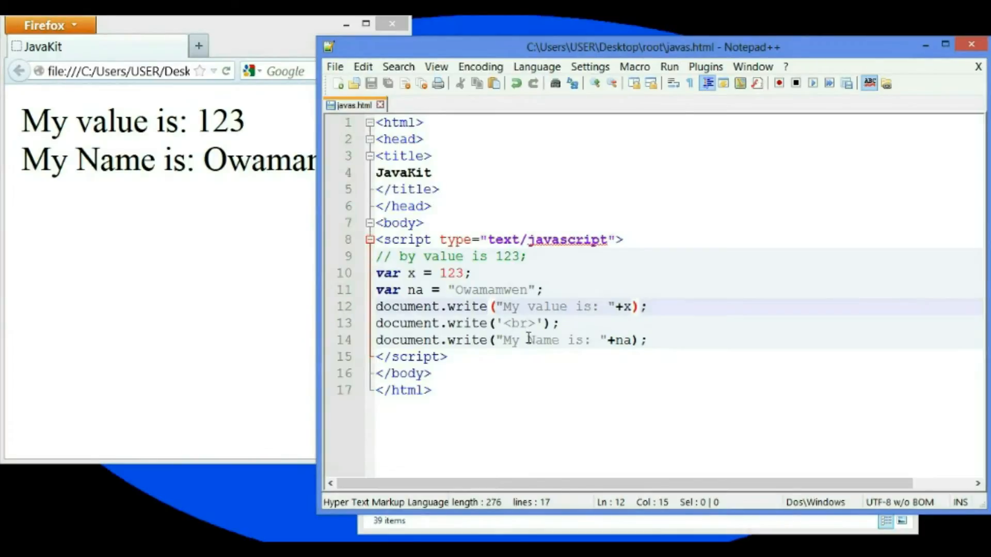